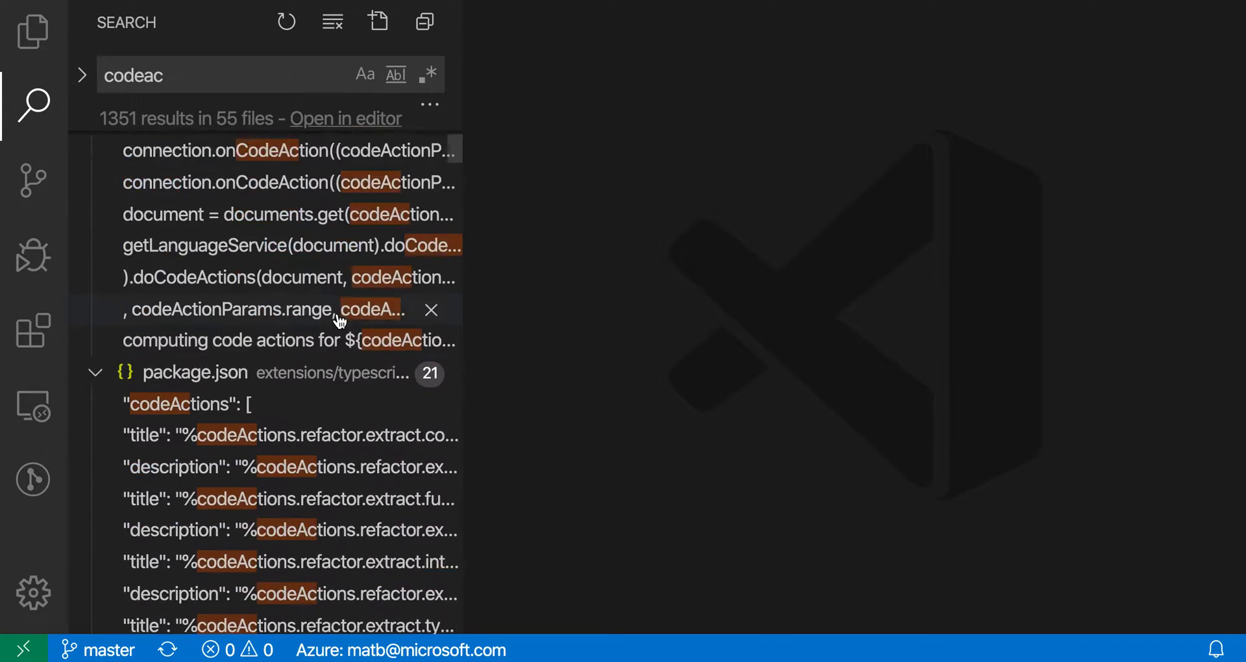
# Show the codeac search results as a full-width editor and scroll through the CodeActionProvider matches.
pyautogui.scroll(-3)
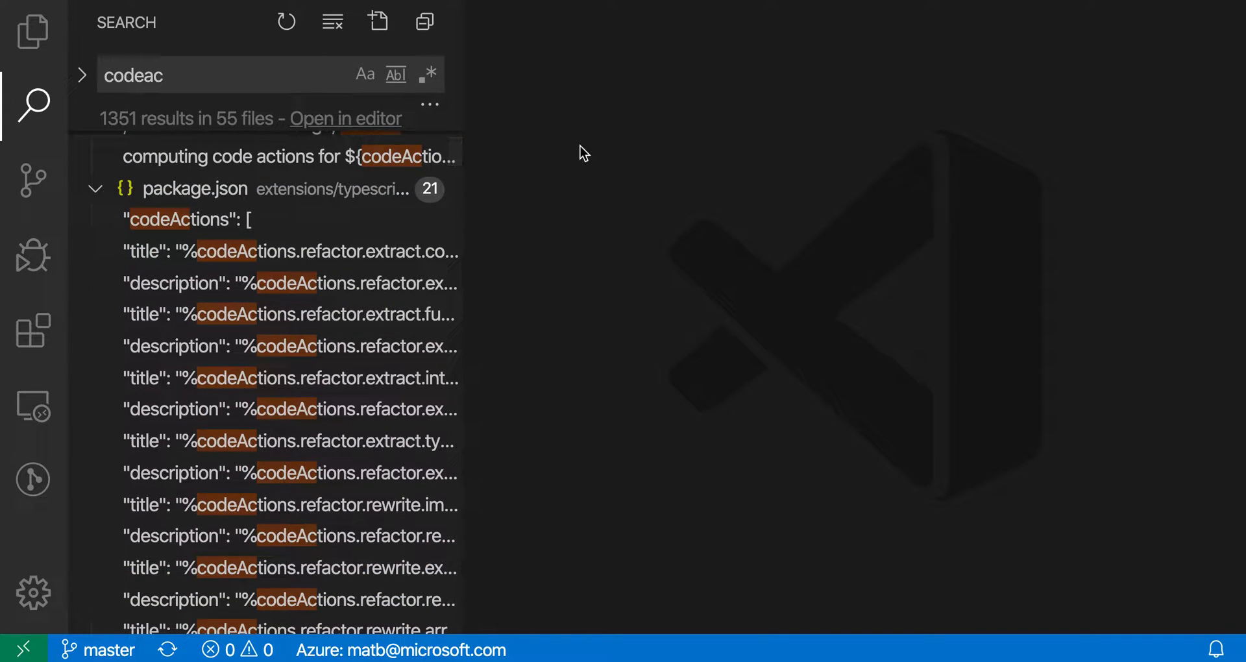
pyautogui.moveTo(362, 129)
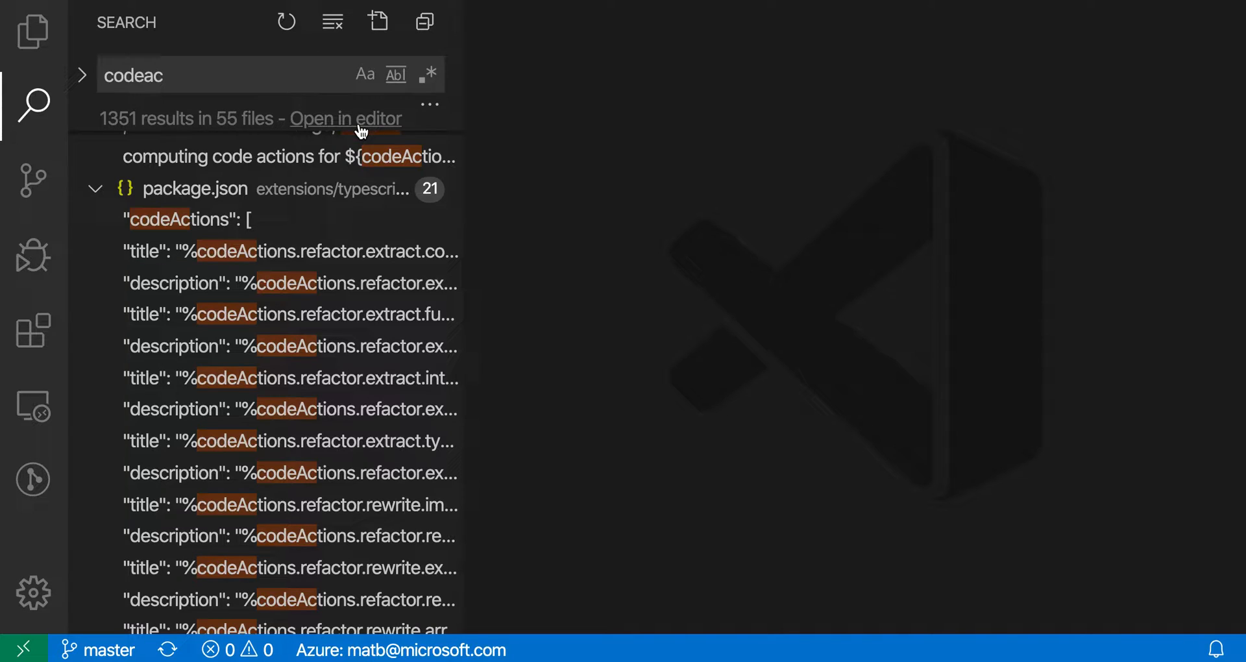
pyautogui.click(345, 118)
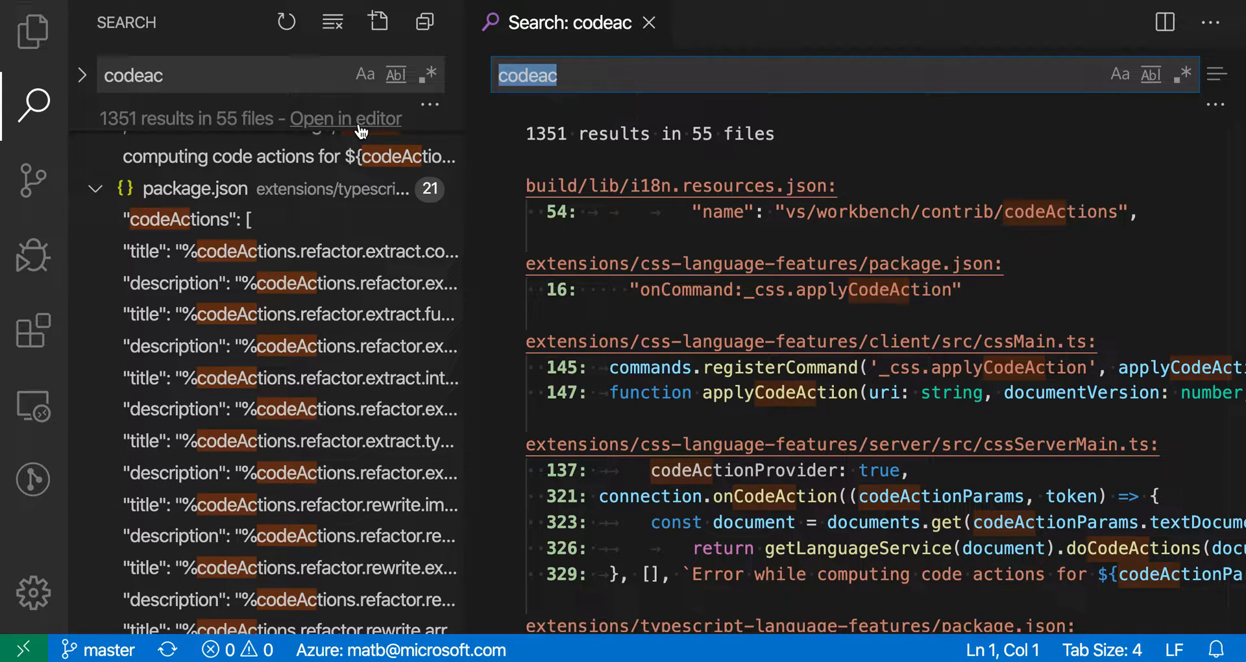
pyautogui.moveTo(579, 265)
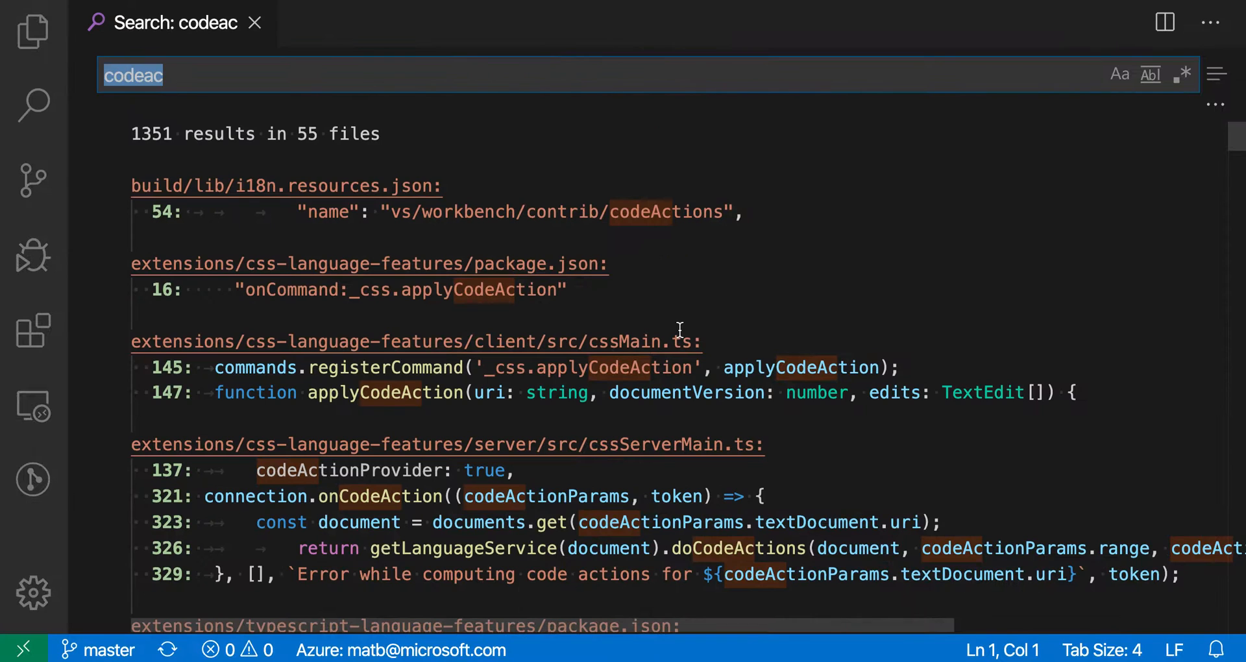
pyautogui.moveTo(577, 233)
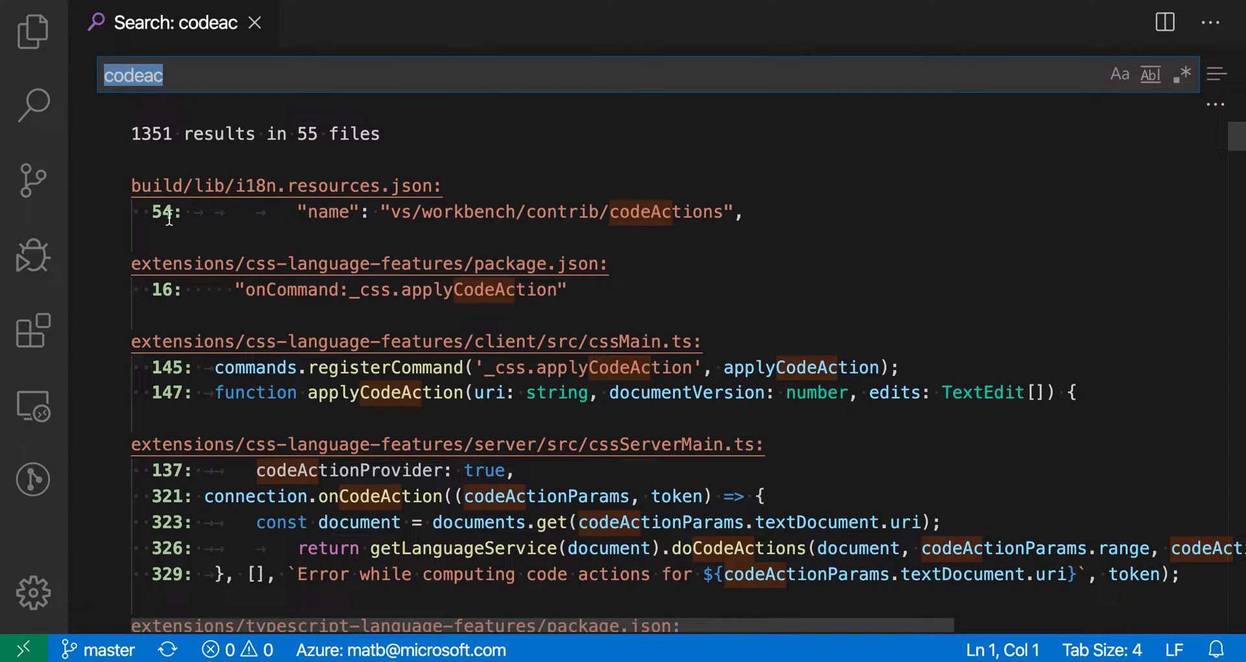
pyautogui.scroll(-3)
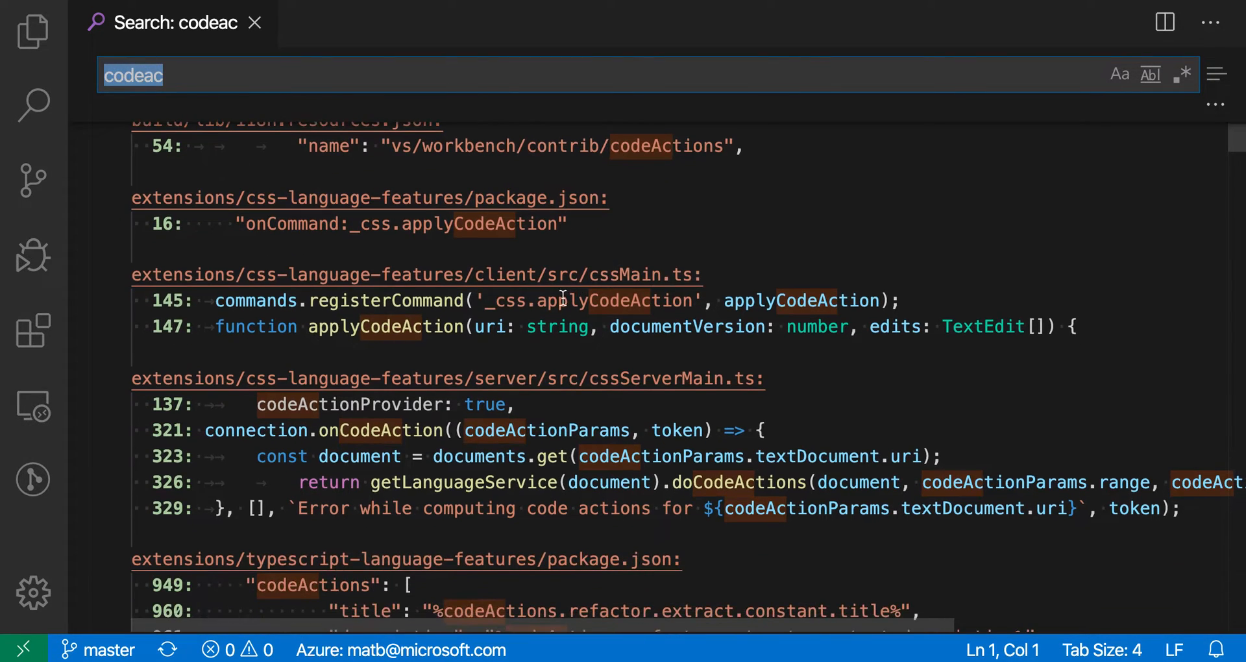
pyautogui.scroll(-3)
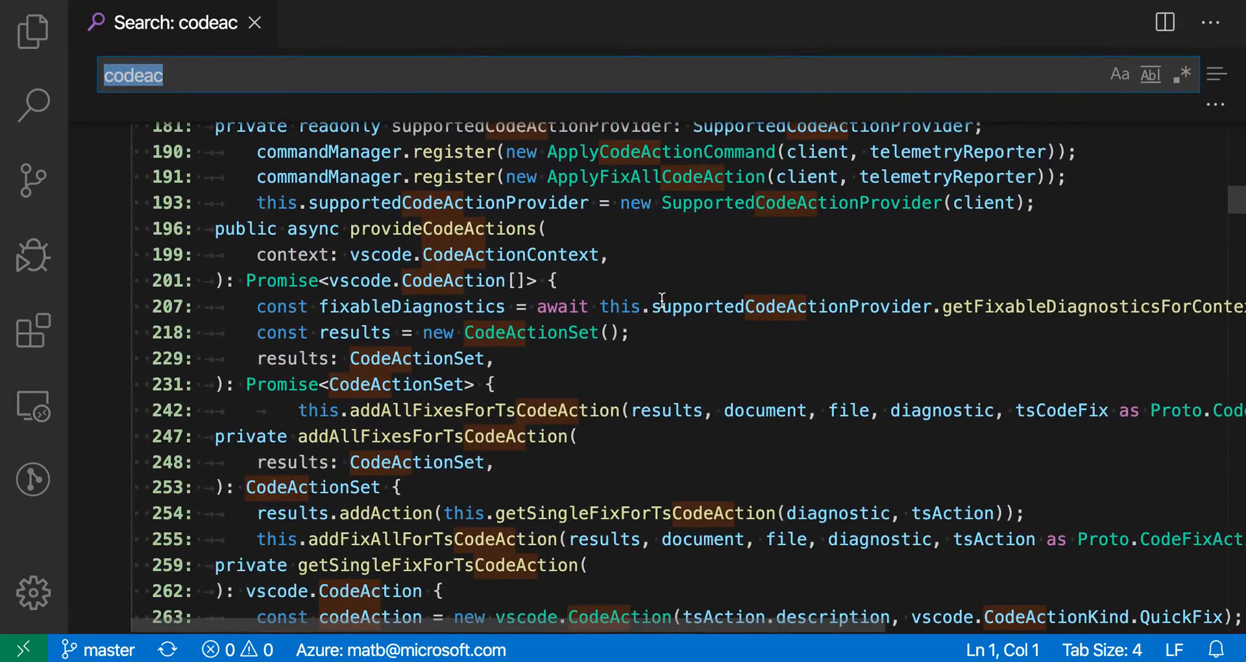
pyautogui.moveTo(606, 284)
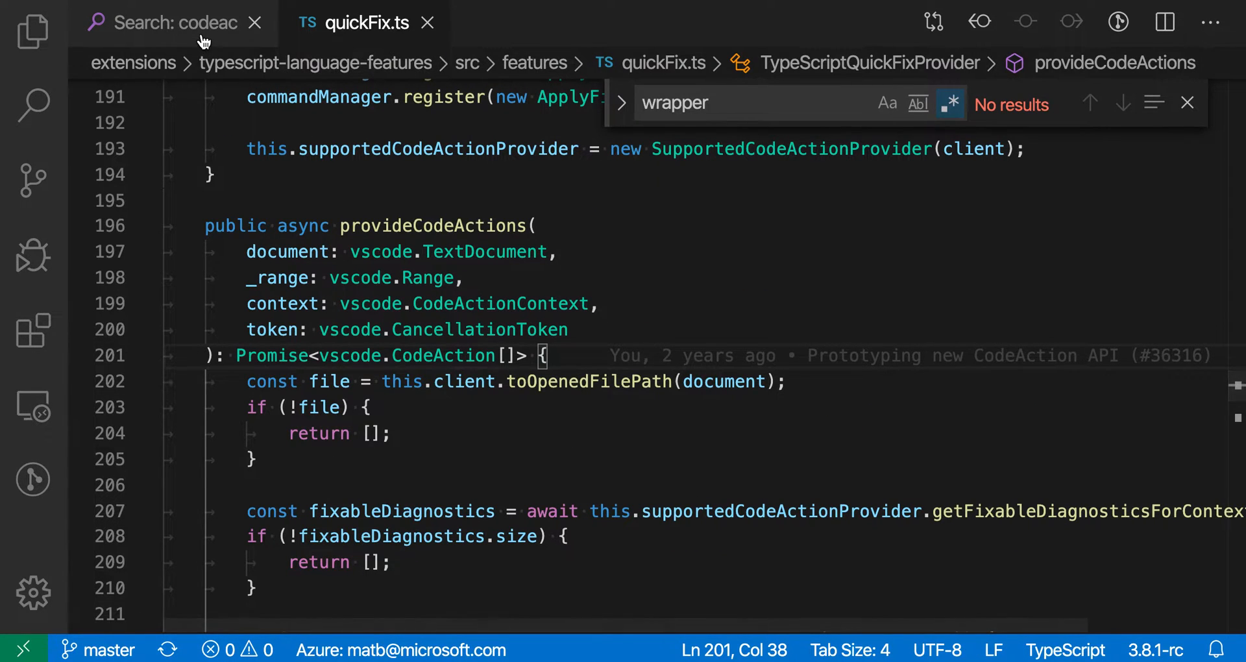
# Switch from quickFix.ts back to the 'Search: codeac' editor.
pyautogui.click(168, 23)
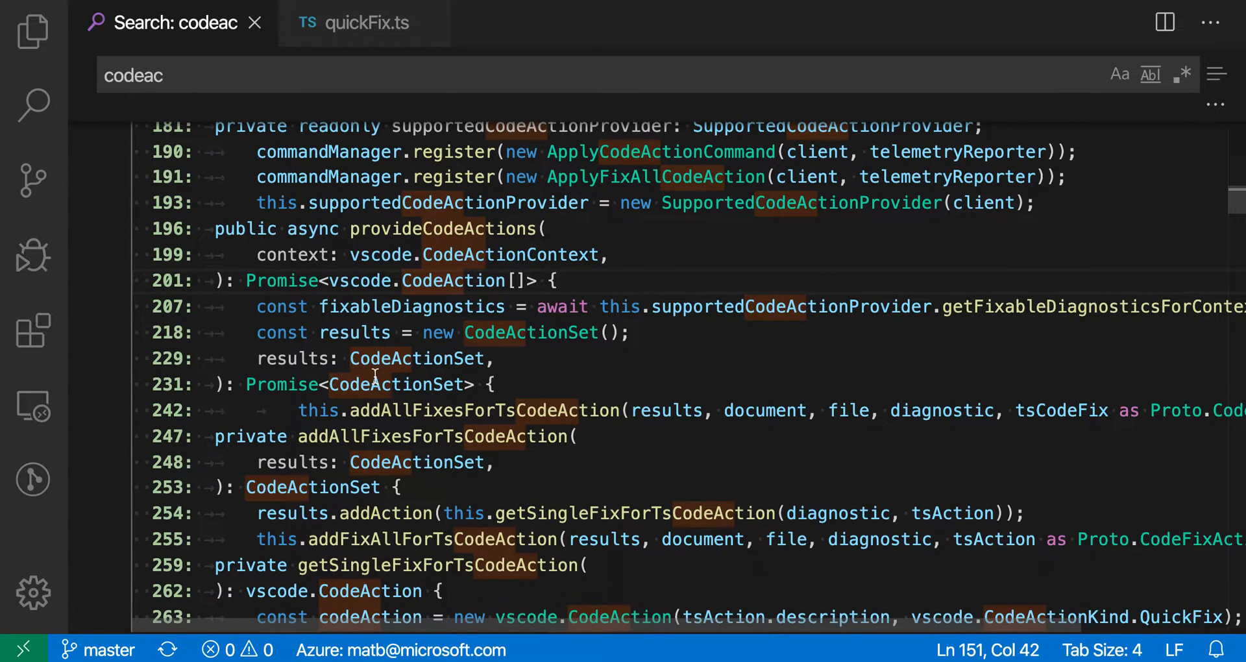
pyautogui.moveTo(87, 74)
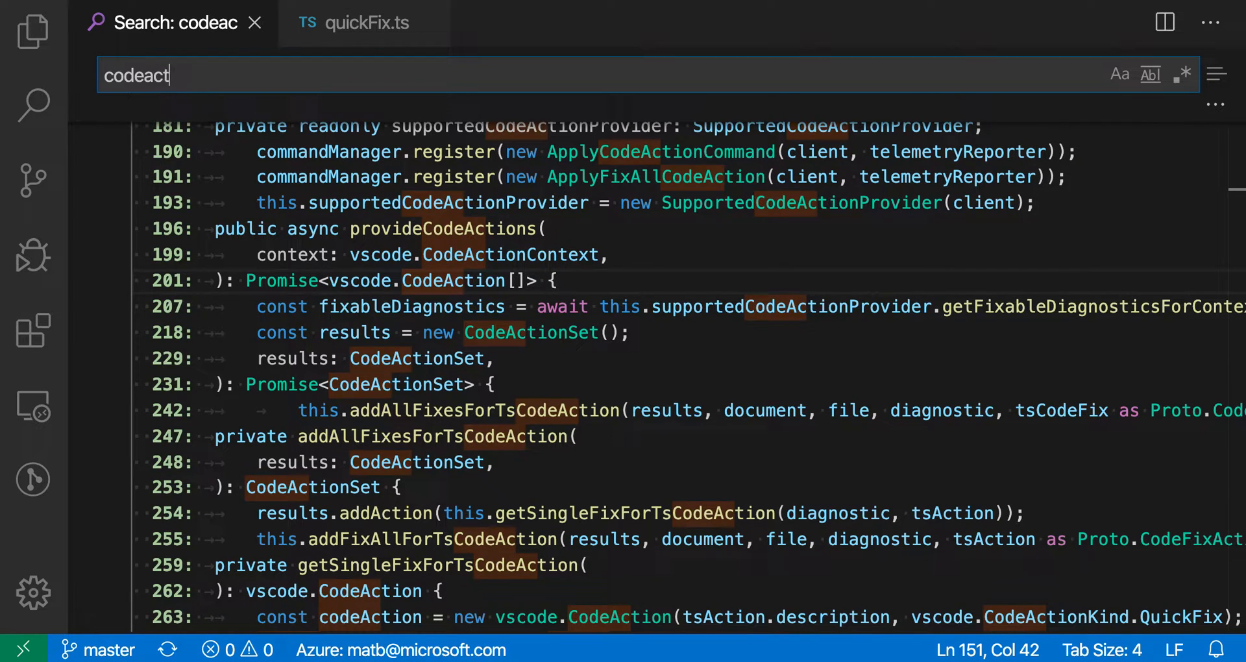
# Extend the query to 'codeaction' (1351 results in 55 files) and reveal the files to include/exclude fields.
pyautogui.write('ion')
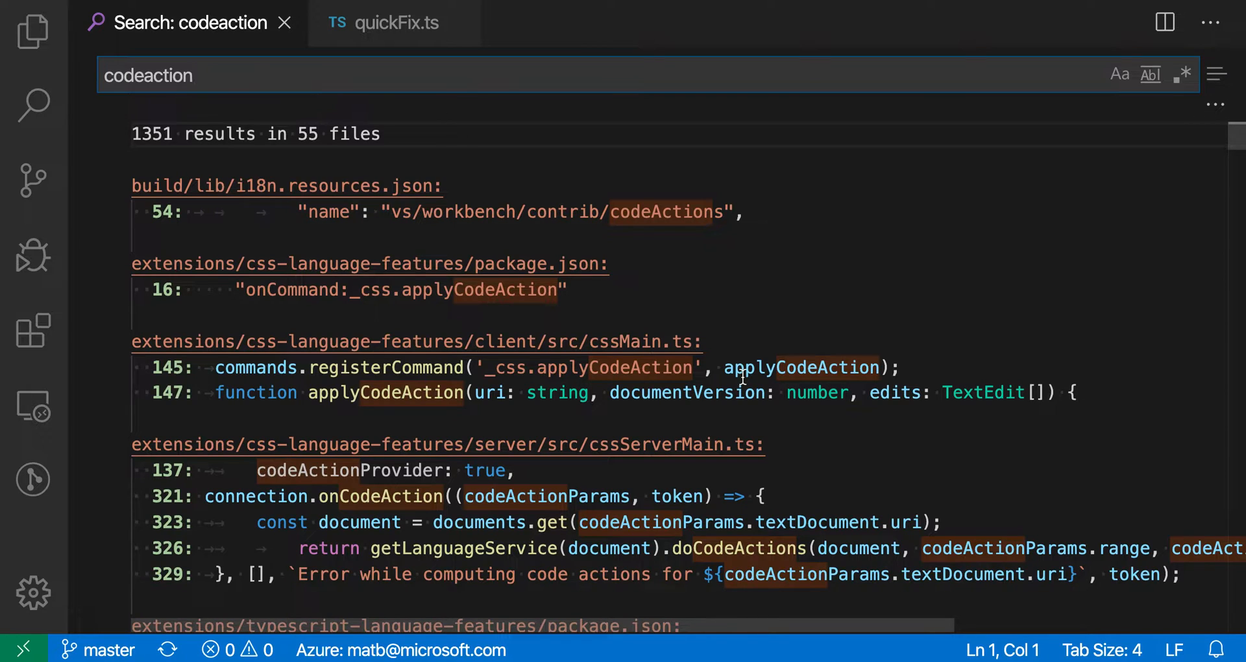
pyautogui.moveTo(894, 300)
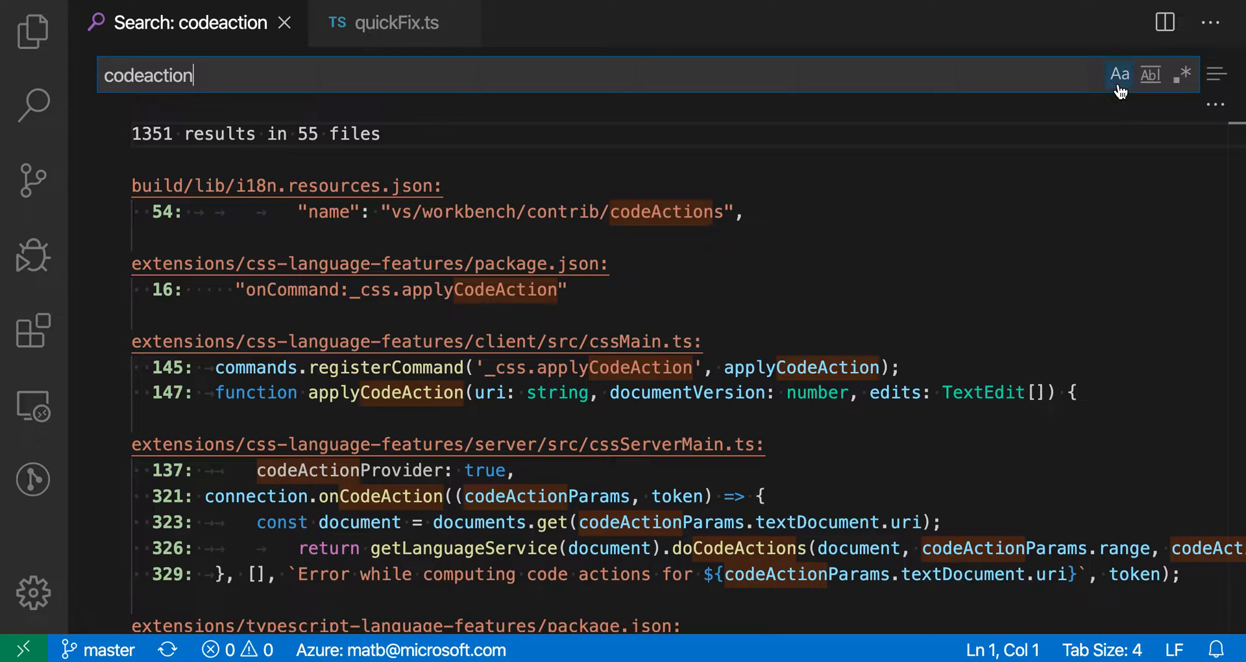
pyautogui.click(1117, 74)
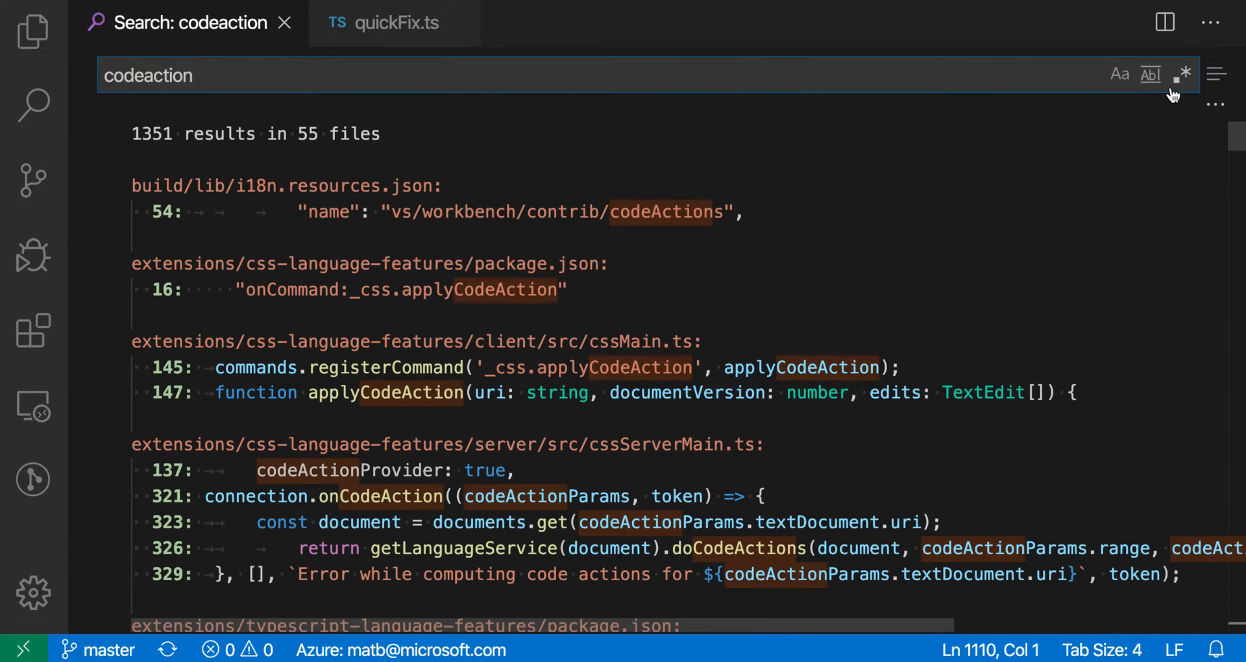
pyautogui.click(1215, 73)
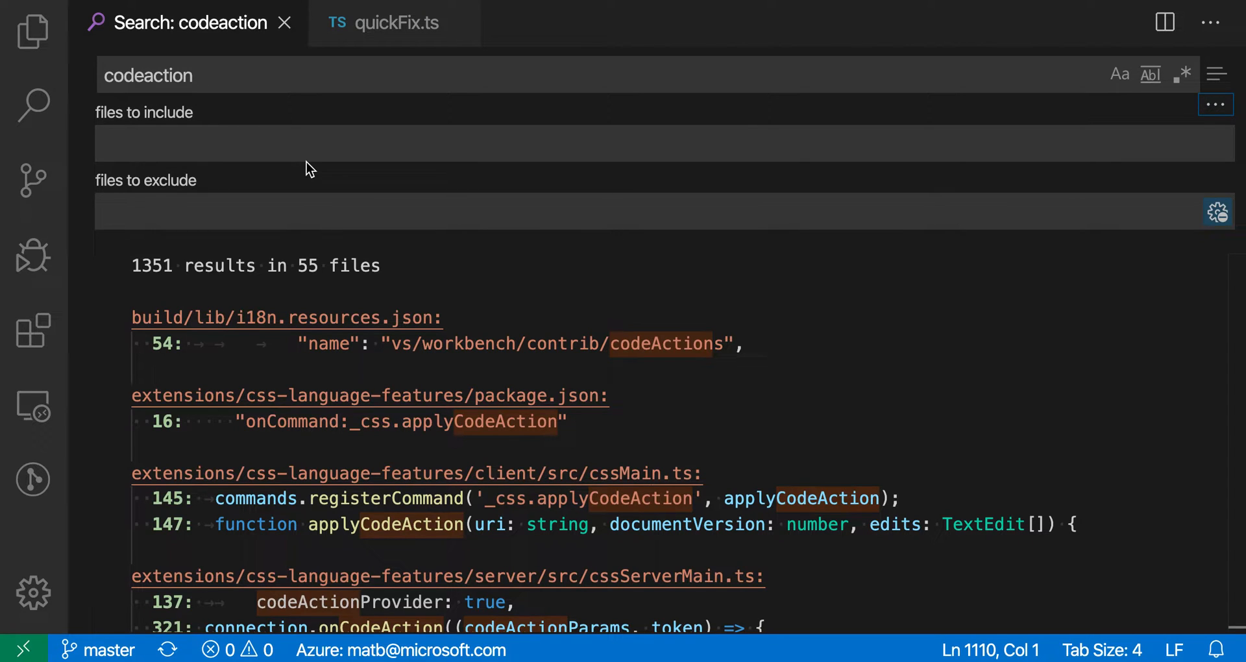
# Place the codeaction search editor beside quickFix.ts and reopen the Search sidebar.
pyautogui.click(395, 22)
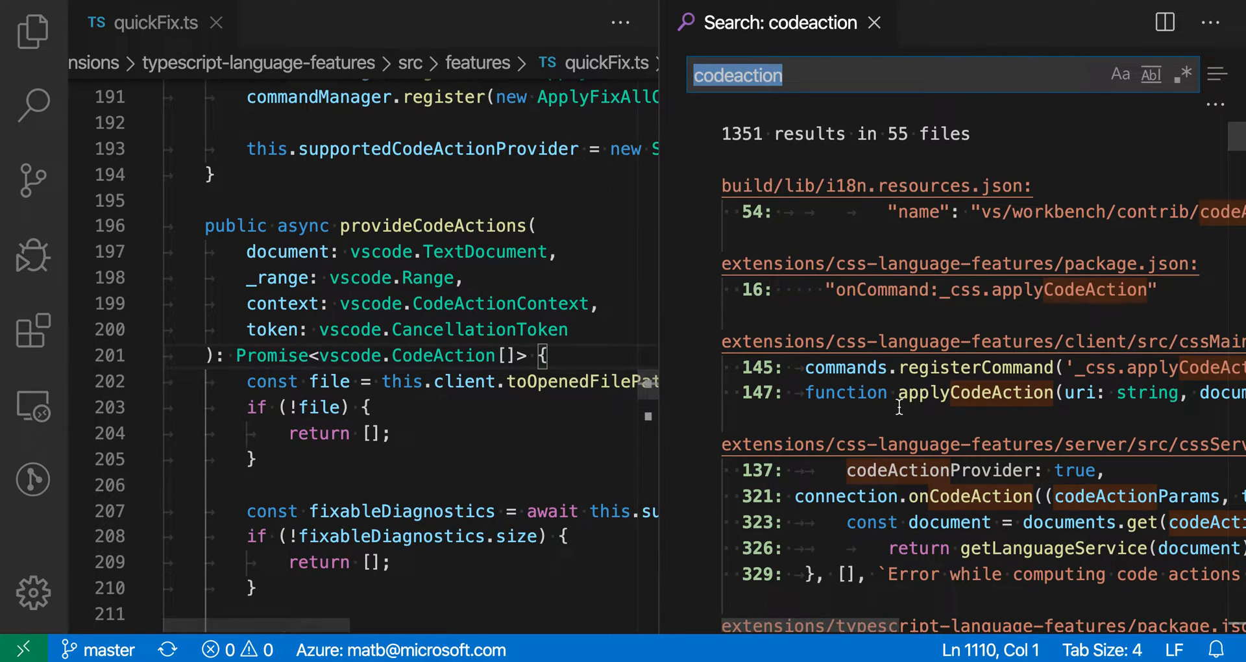
pyautogui.click(531, 450)
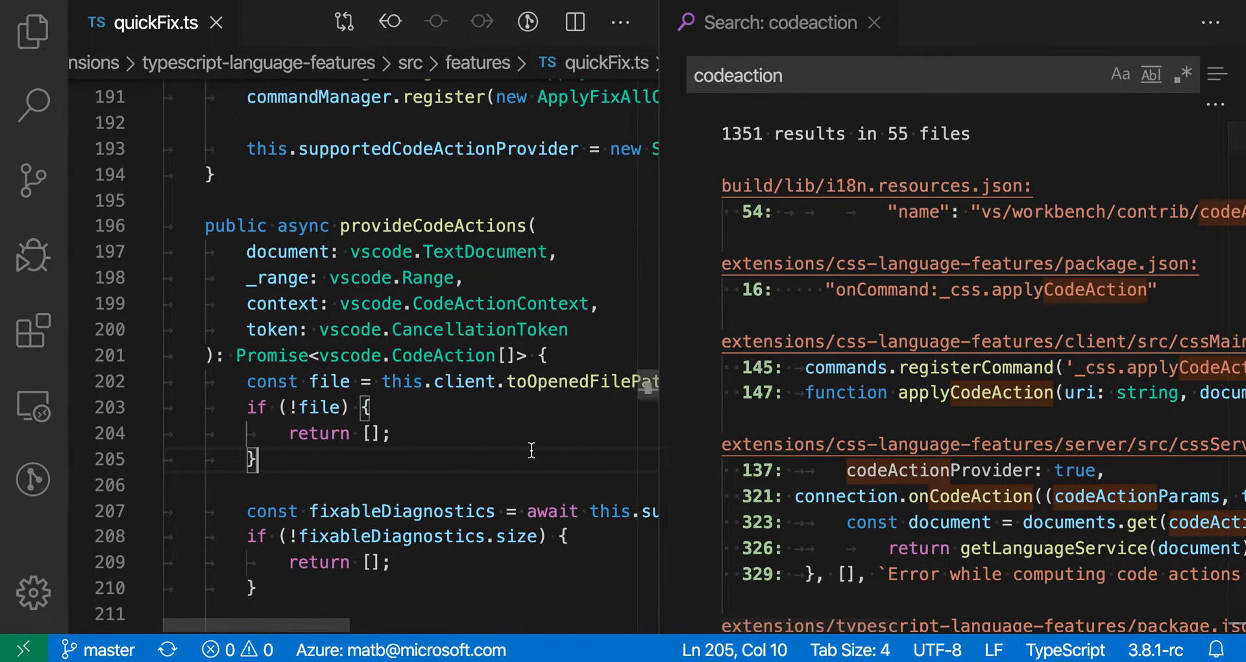
pyautogui.click(32, 105)
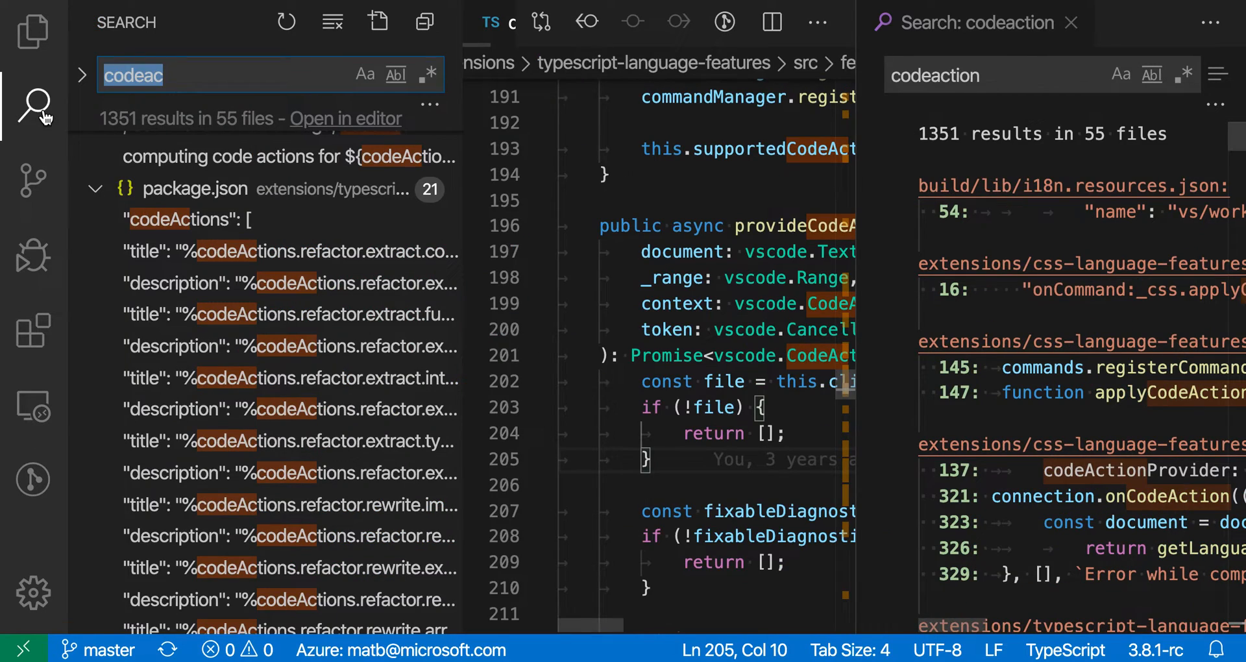
# Search for 'refactor' and show its 341 results as a second search editor beside codeaction.
pyautogui.write('refactor')
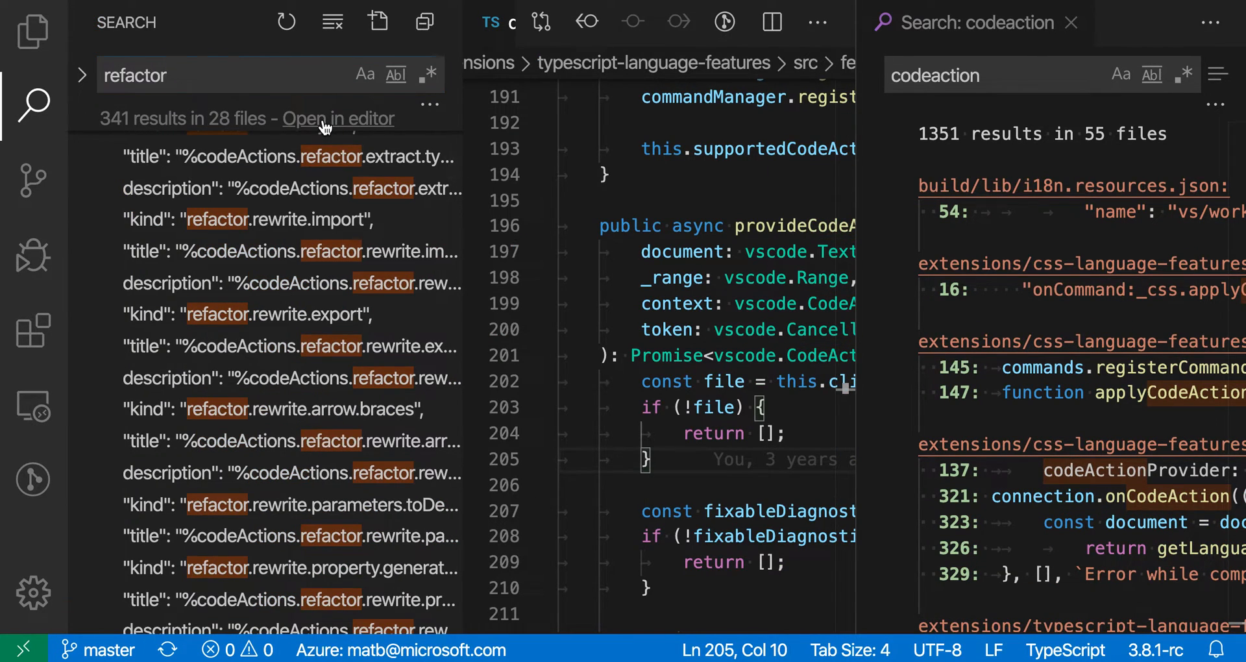
pyautogui.click(338, 118)
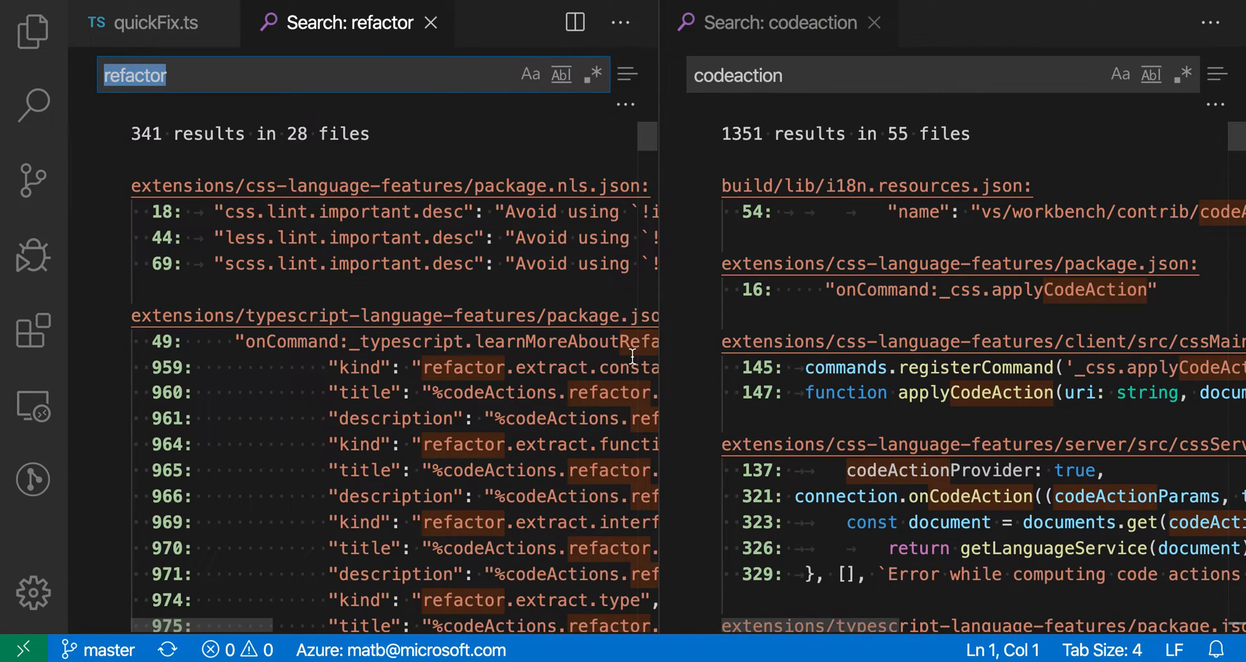
pyautogui.moveTo(1111, 324)
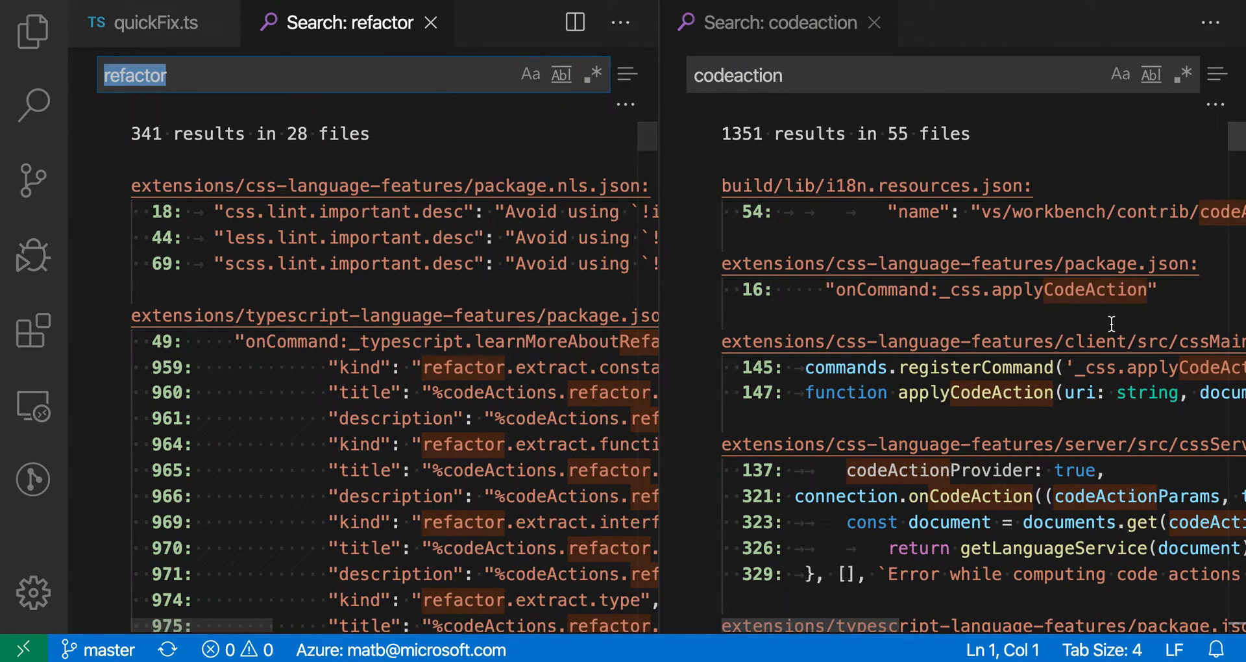